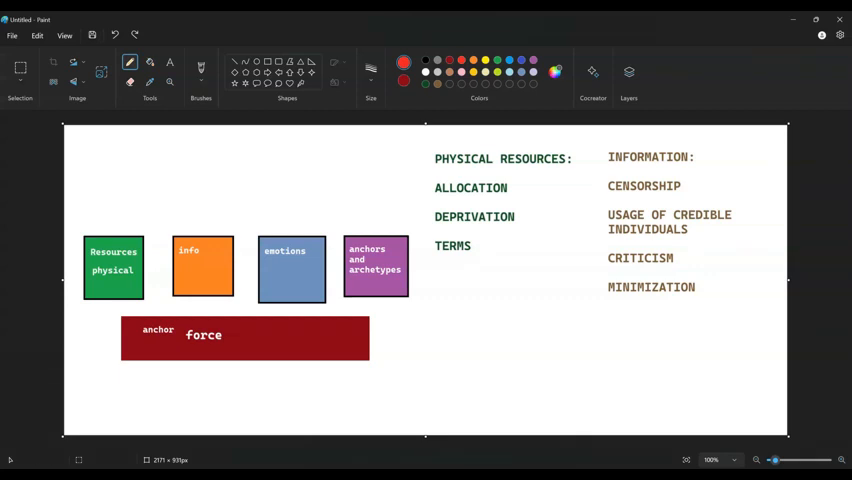
mouse_move(44, 248)
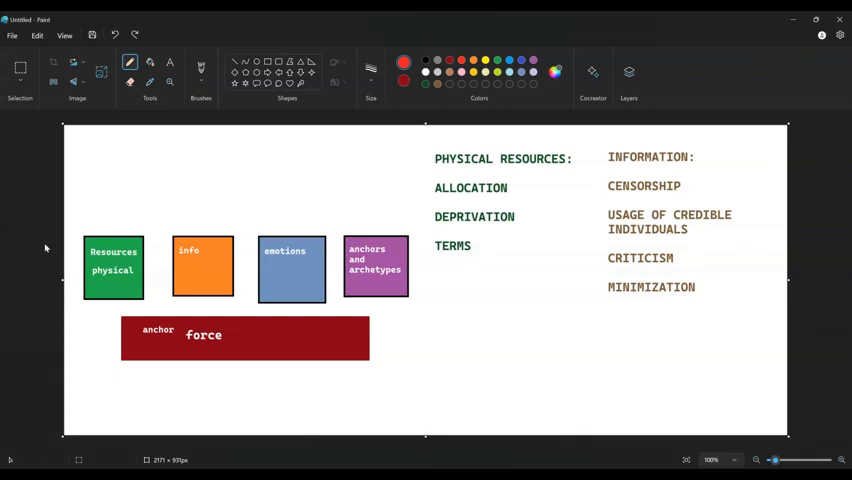
mouse_move(184, 136)
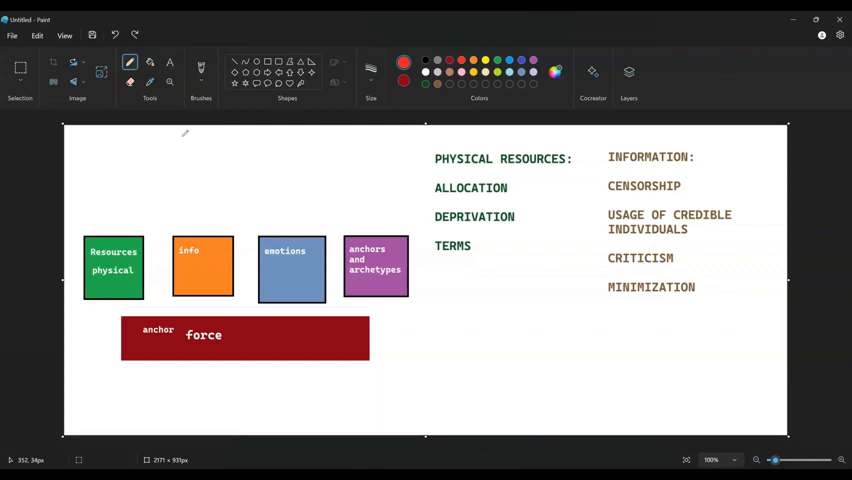
mouse_move(334, 166)
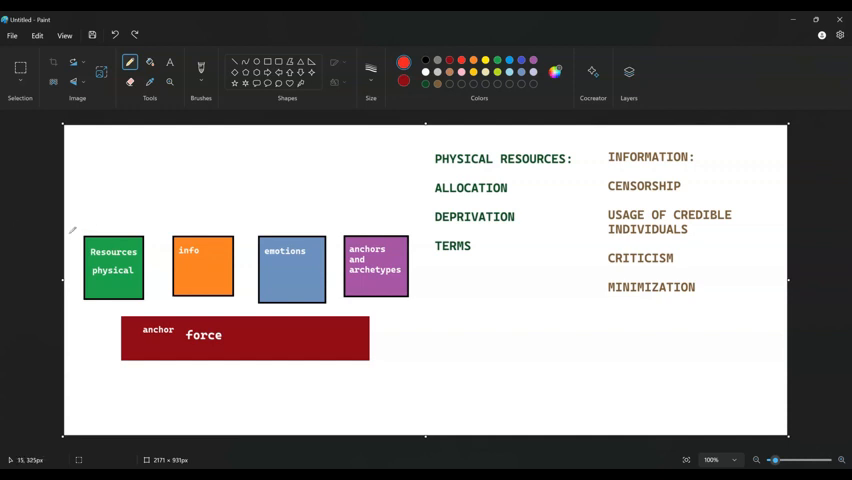
mouse_move(54, 226)
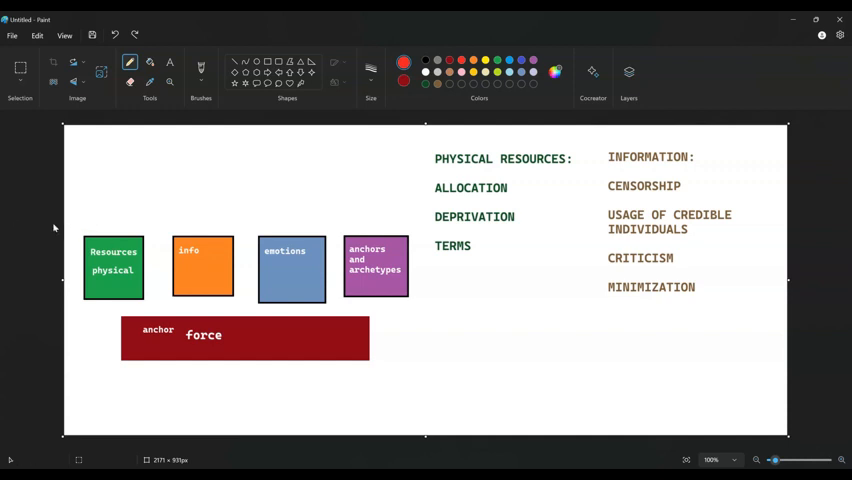
mouse_move(4, 290)
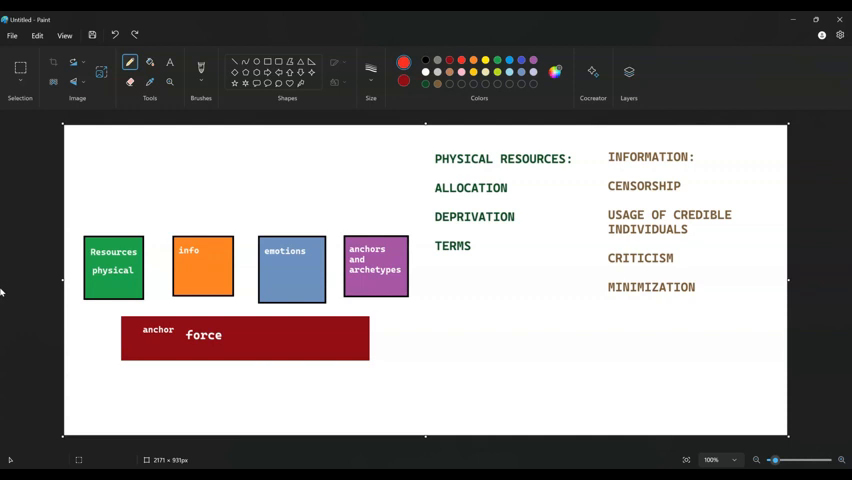
mouse_move(72, 192)
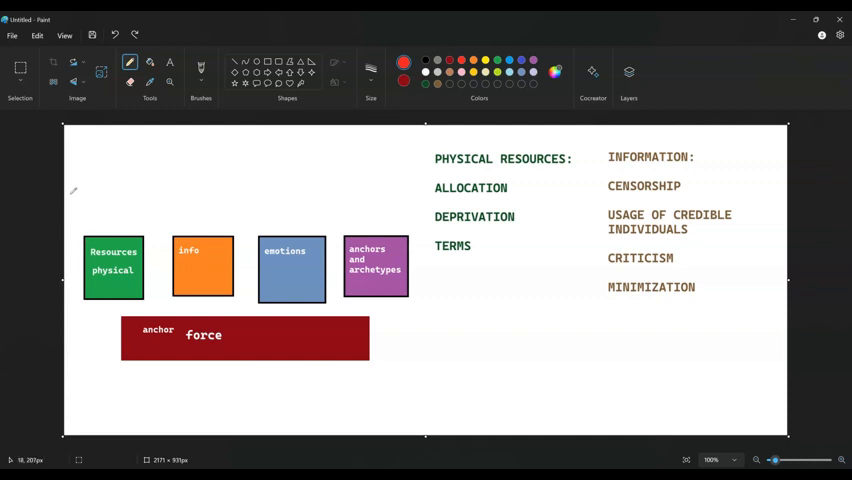
mouse_move(126, 220)
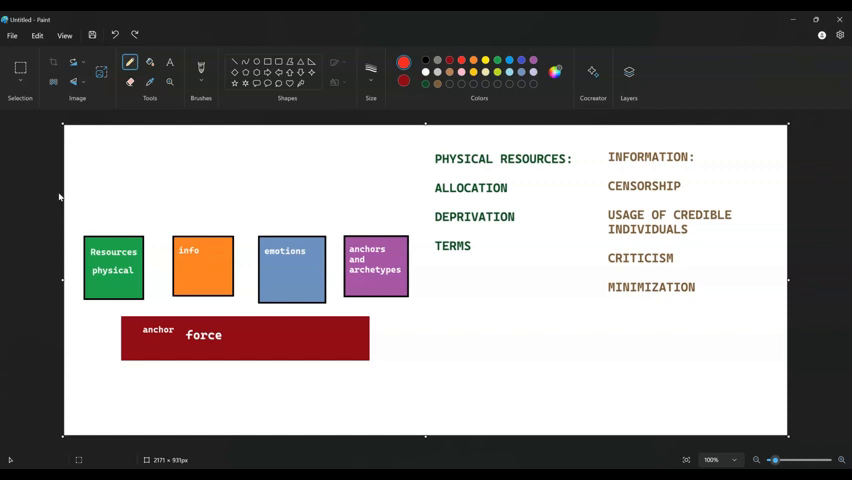
mouse_move(364, 210)
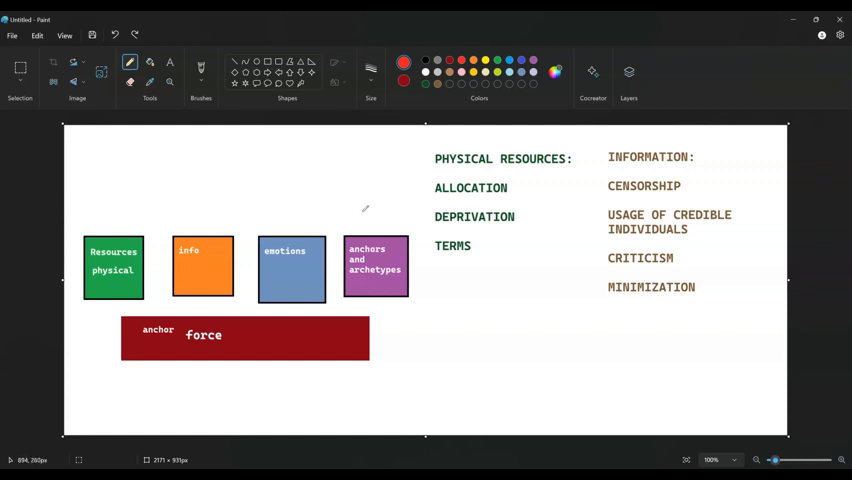
mouse_move(576, 192)
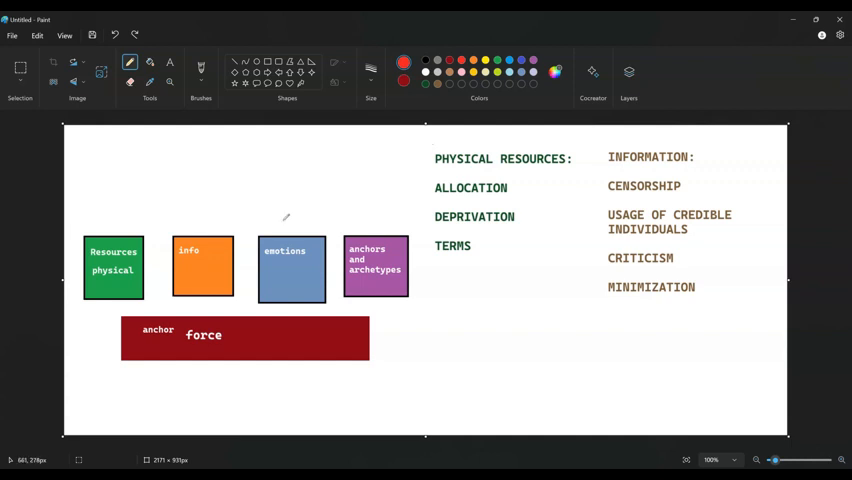
mouse_move(500, 208)
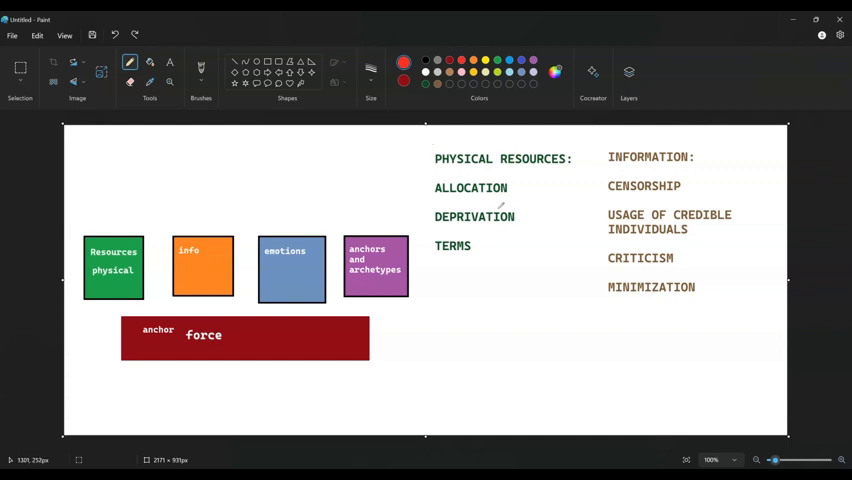
mouse_move(272, 164)
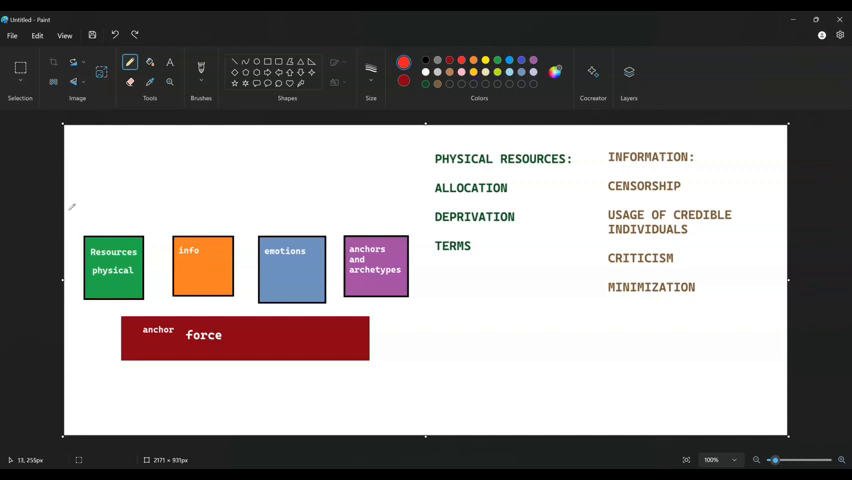
mouse_move(84, 358)
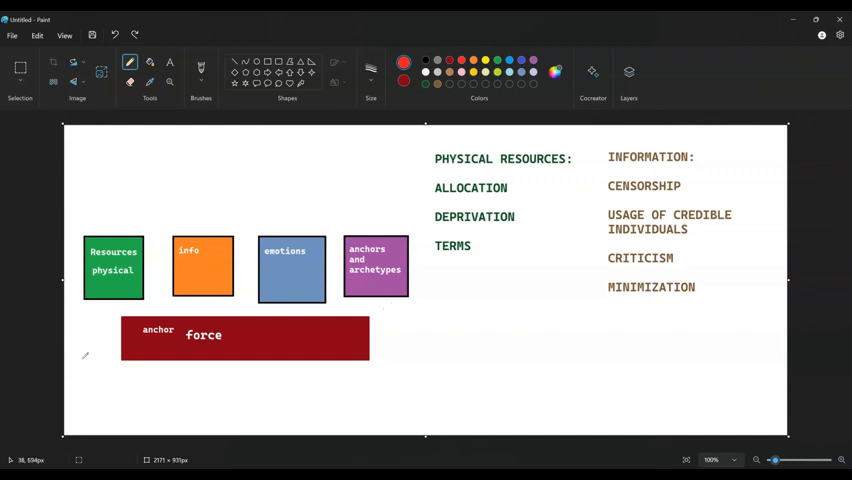
mouse_move(156, 244)
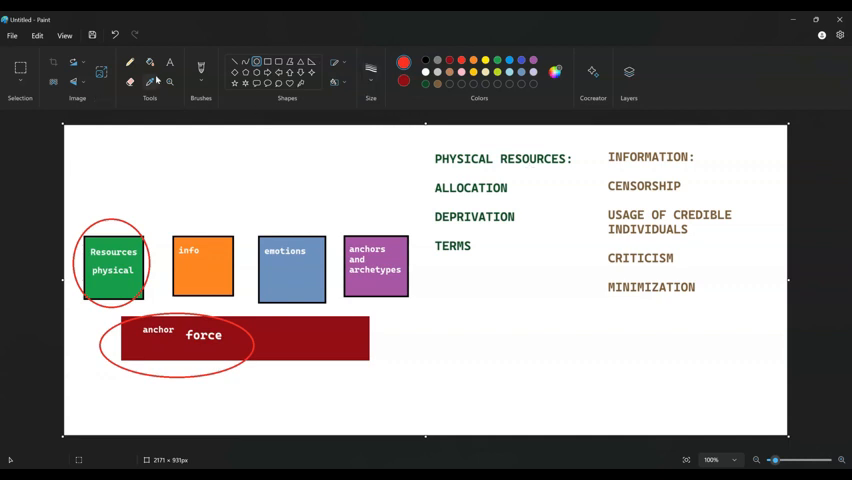
mouse_move(120, 218)
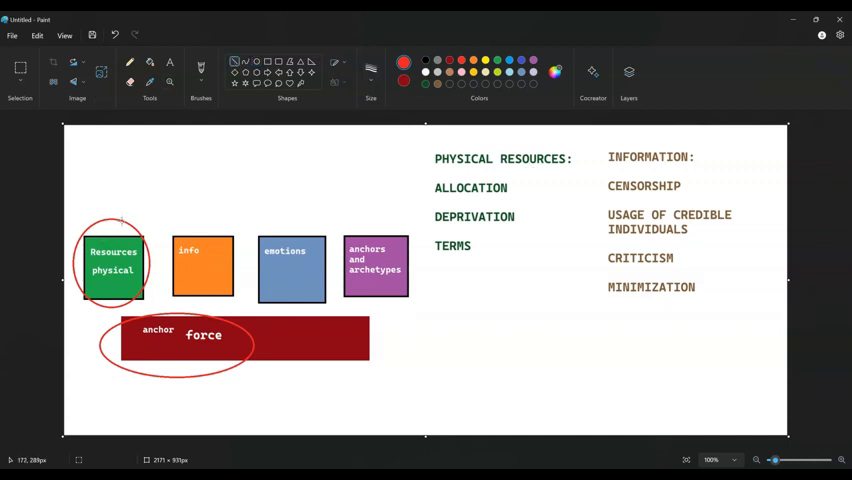
Draw a red freehand ellipse around the green Resources physical box
left_click_drag(120, 230, 420, 188)
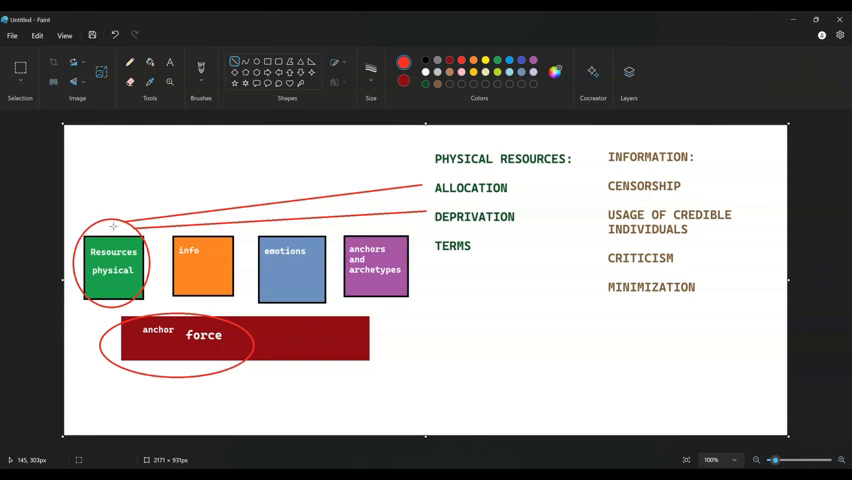
mouse_move(458, 240)
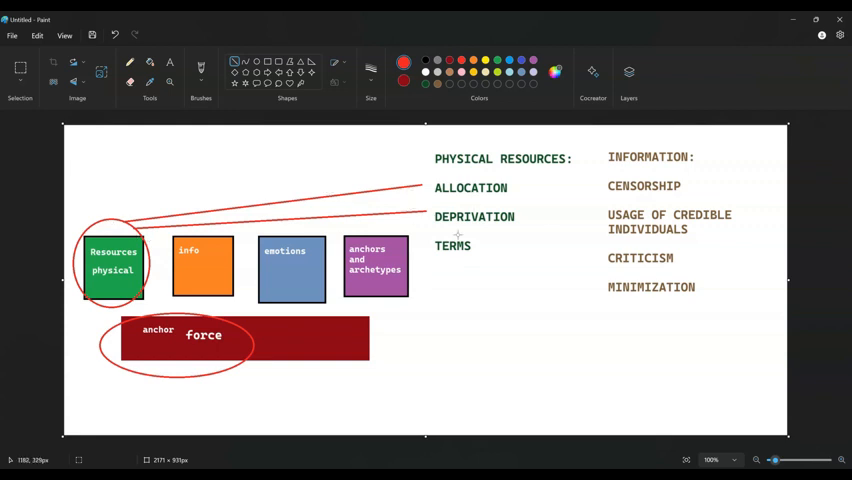
mouse_move(108, 232)
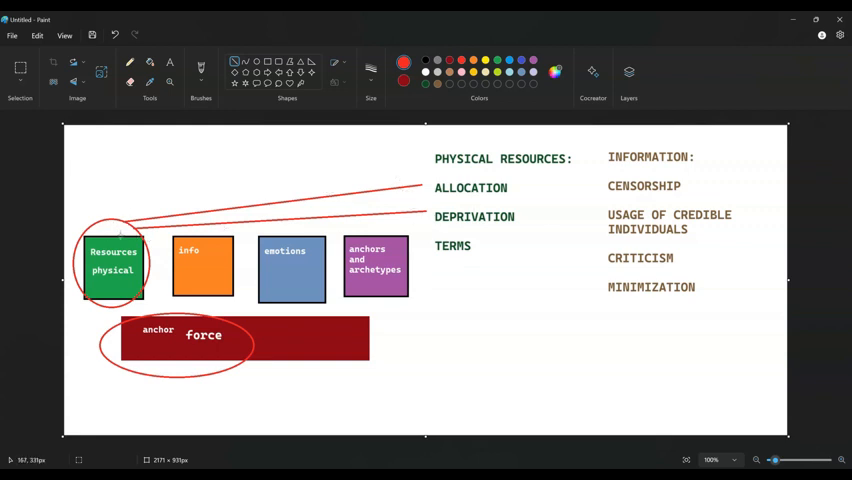
mouse_move(296, 192)
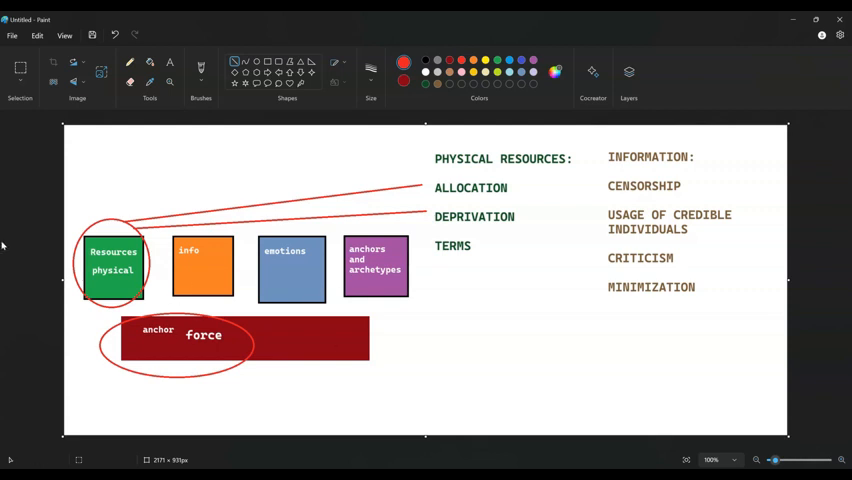
mouse_move(740, 120)
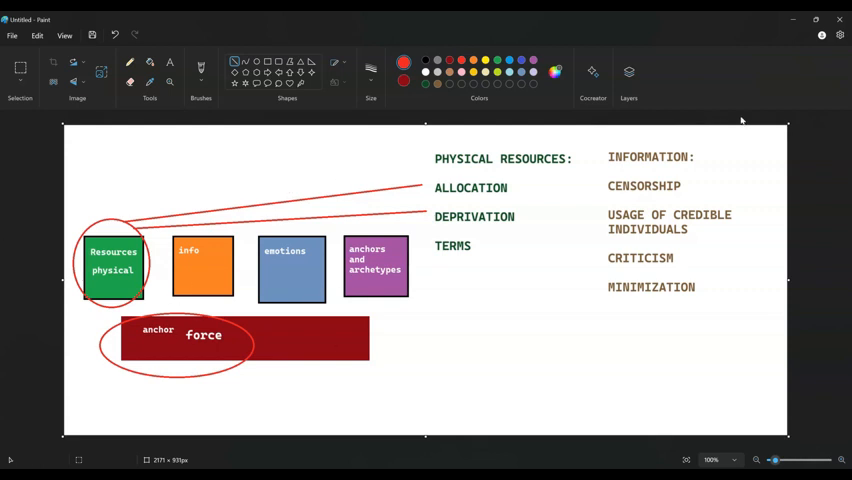
mouse_move(60, 280)
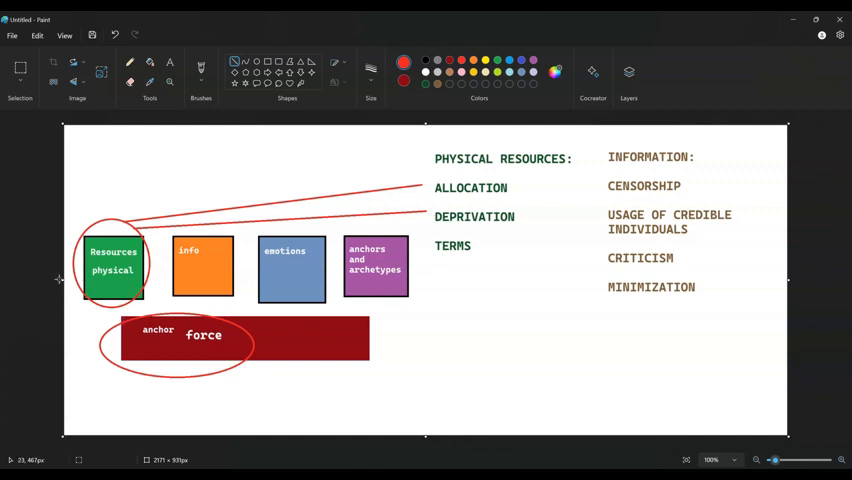
mouse_move(786, 264)
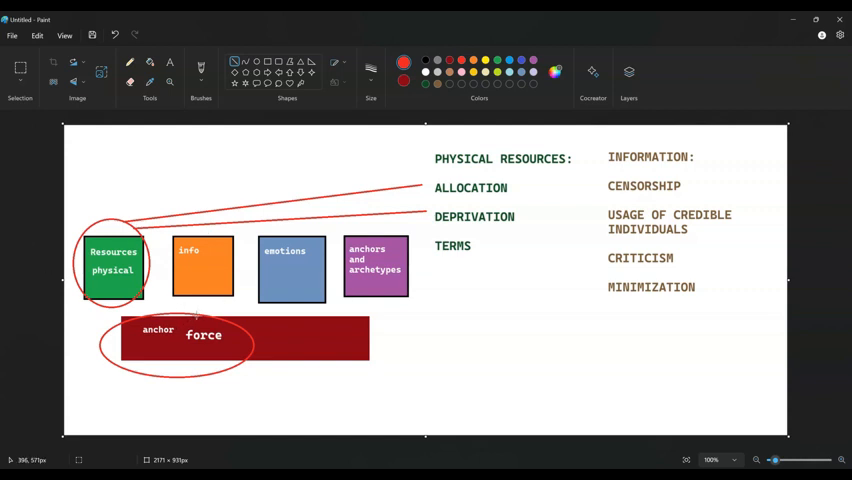
mouse_move(72, 312)
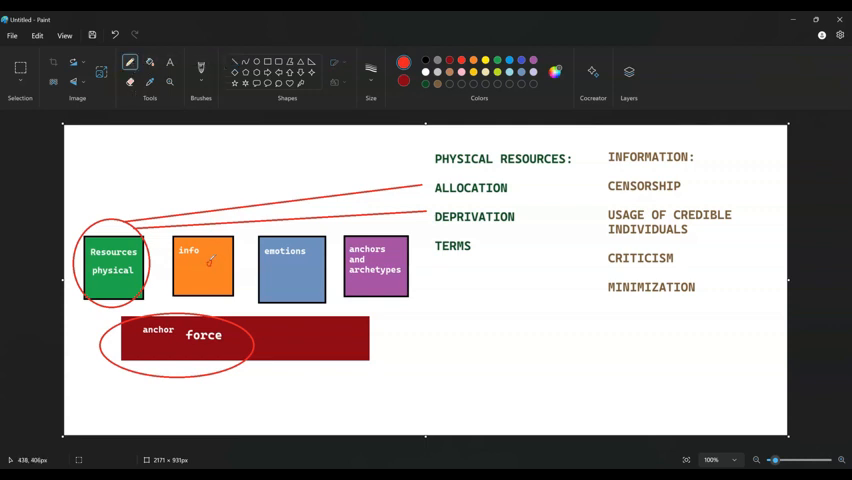
mouse_move(300, 268)
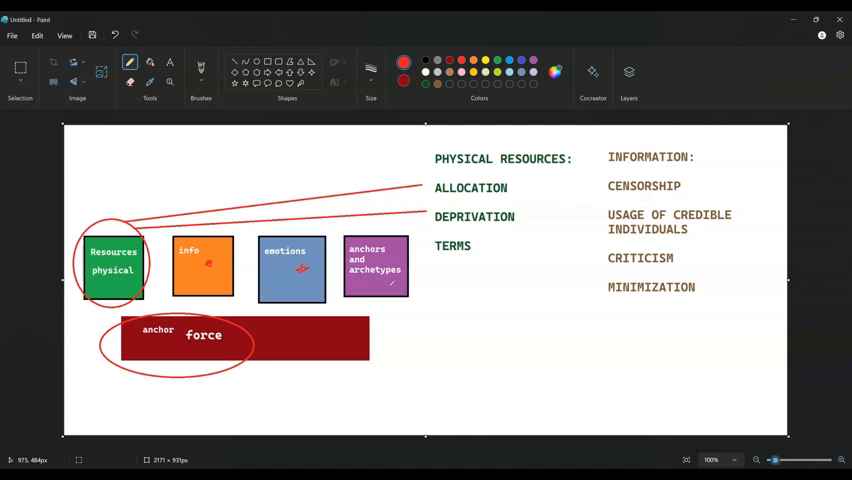
Scribble a small red brush mark on the orange Info box
left_click_drag(338, 248, 410, 218)
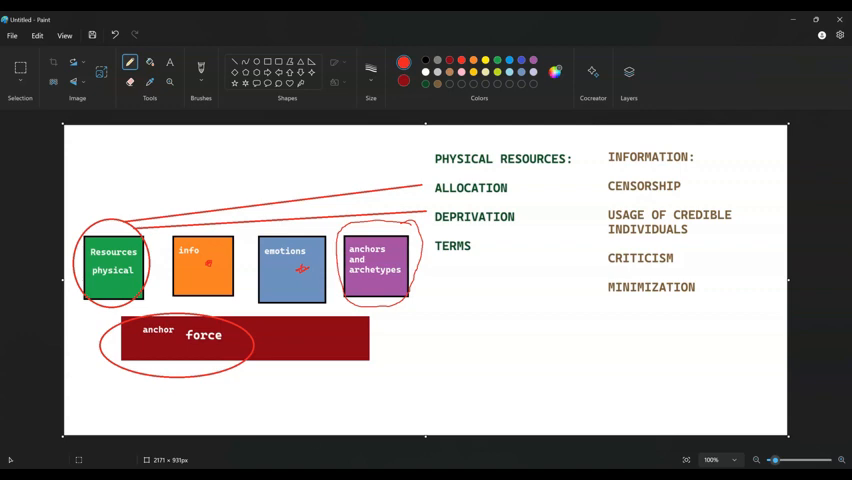
mouse_move(478, 284)
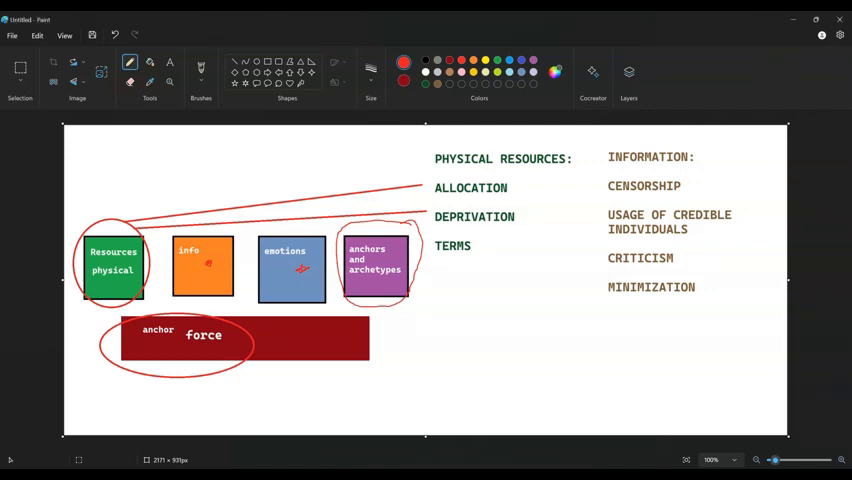
mouse_move(42, 172)
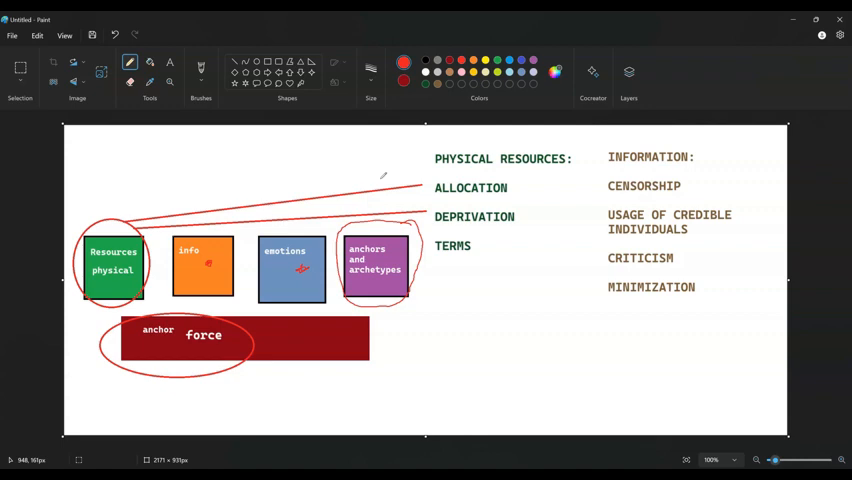
mouse_move(4, 216)
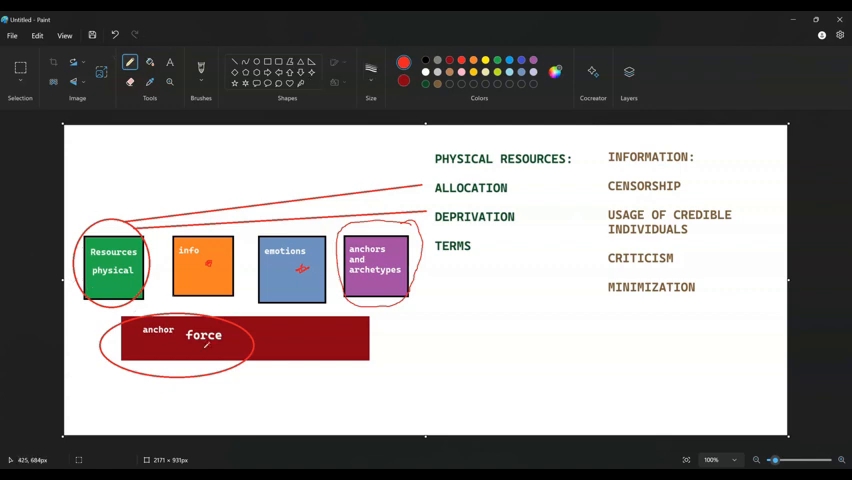
mouse_move(200, 340)
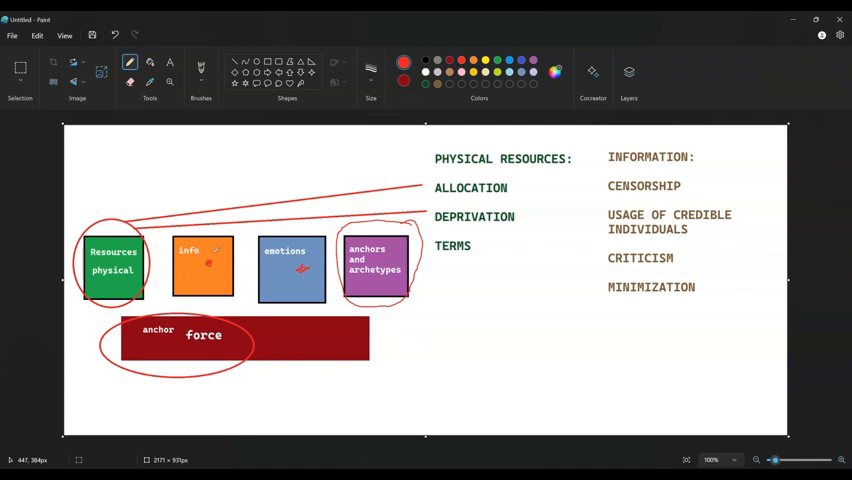
mouse_move(556, 312)
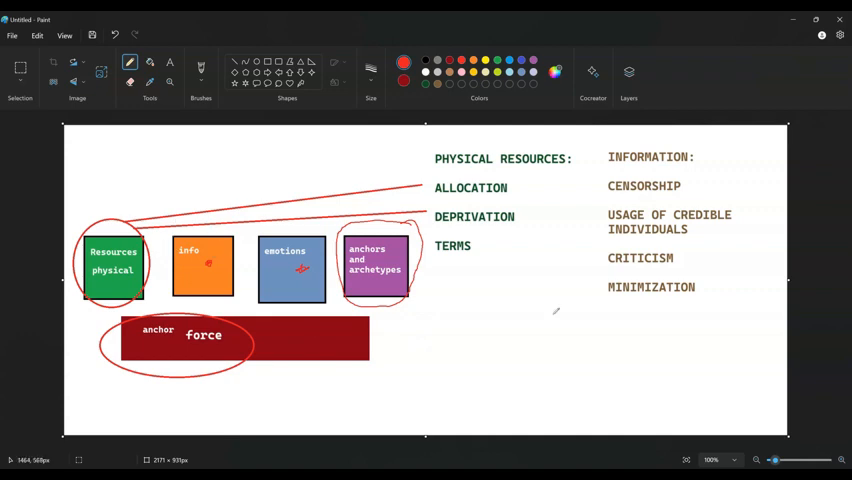
mouse_move(324, 276)
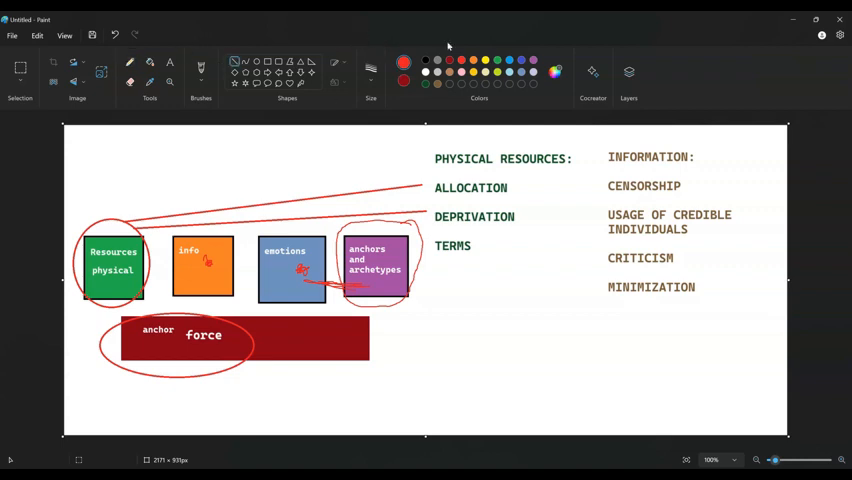
mouse_move(222, 28)
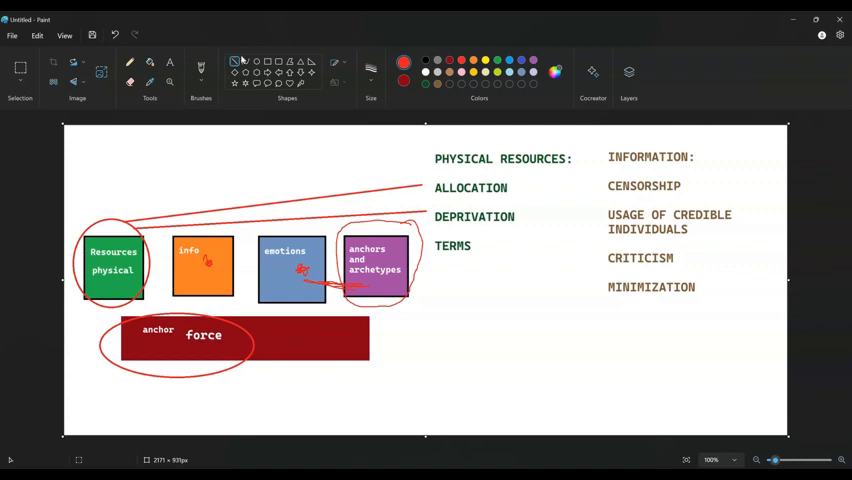
Write 'Jungian archetypes' and 'astrological archetypes' in red in a text box below the TERMS list
left_click(170, 62)
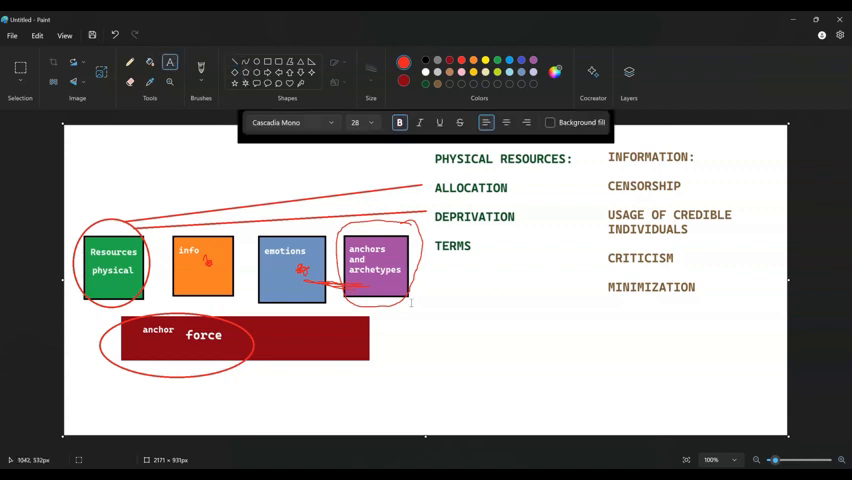
left_click_drag(404, 320, 572, 392)
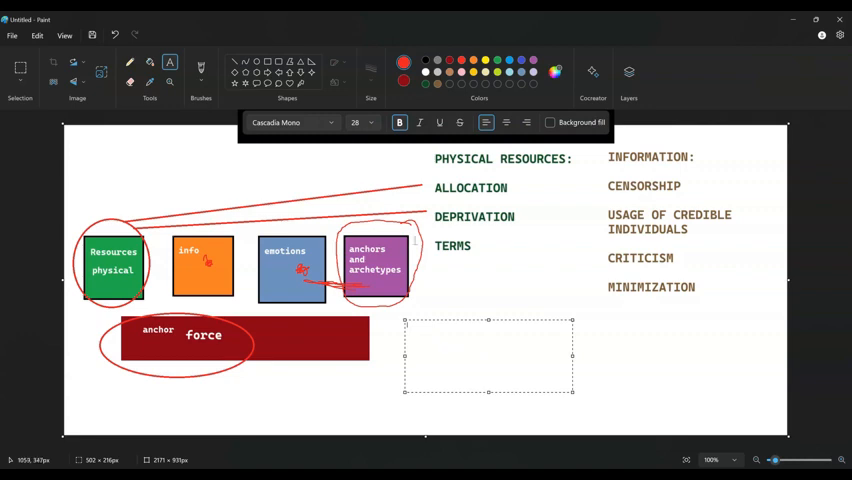
type("jung")
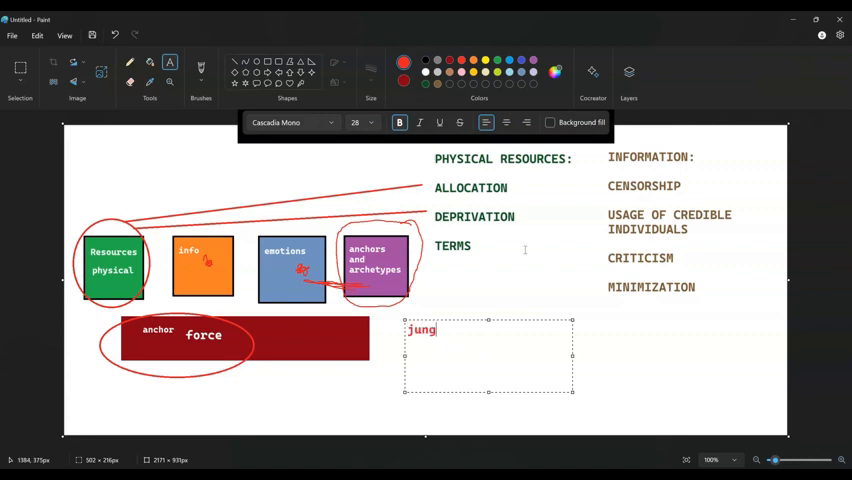
type("Jungian arche")
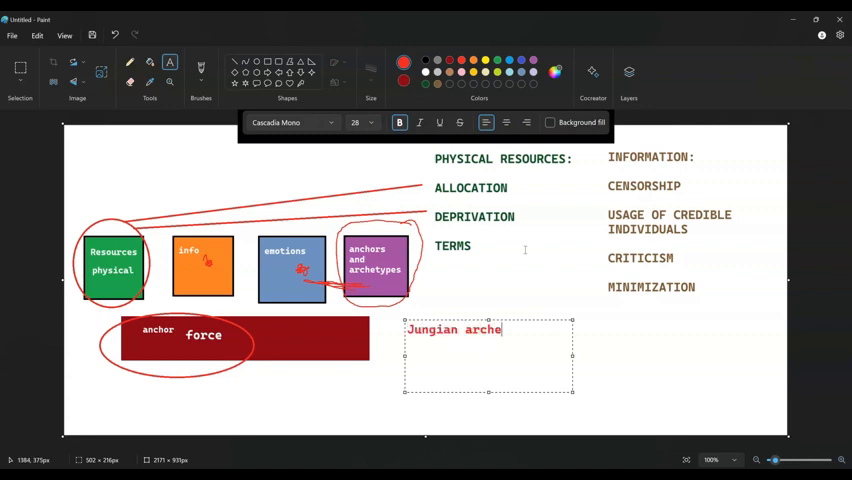
type("types")
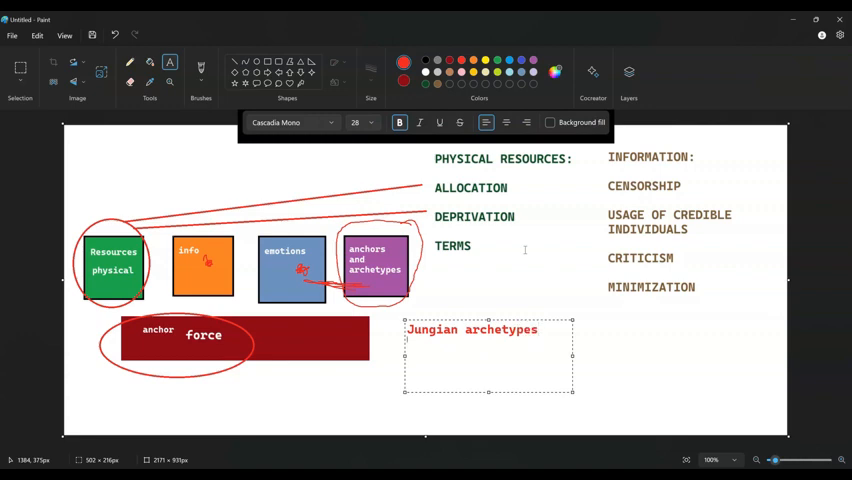
type("astrological archetypes")
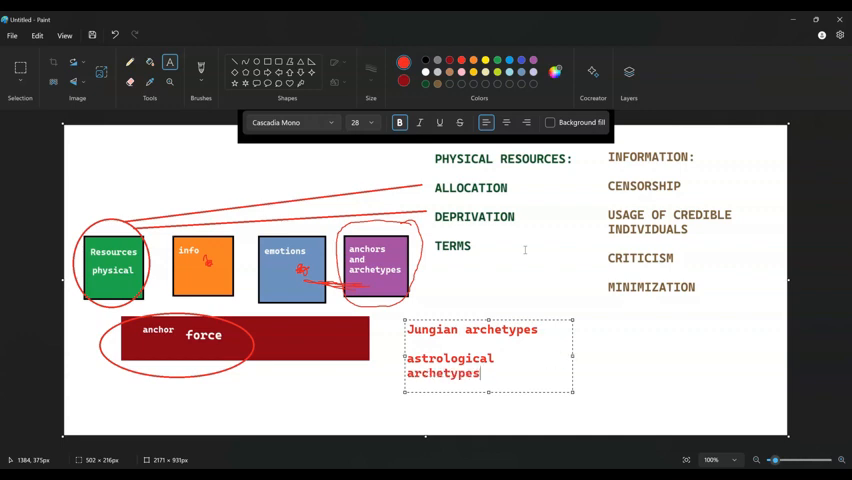
mouse_move(704, 232)
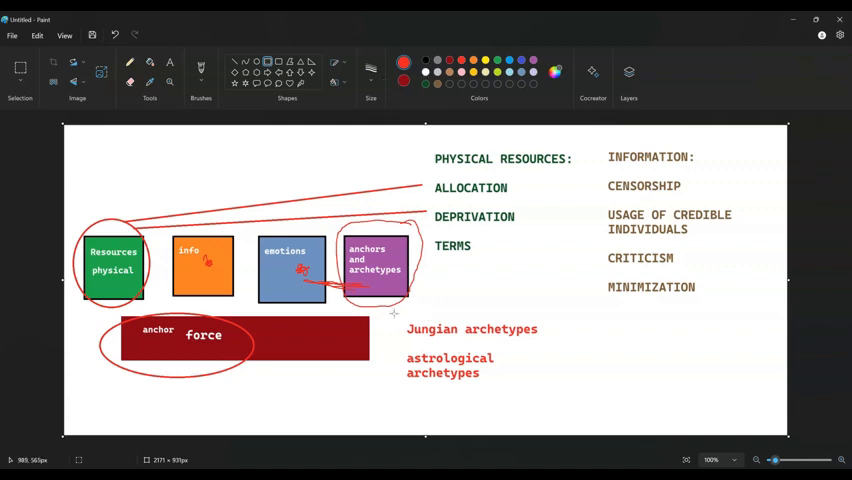
Drag out a text box to the right of the TERMS label for a new red note
left_click_drag(402, 318, 556, 398)
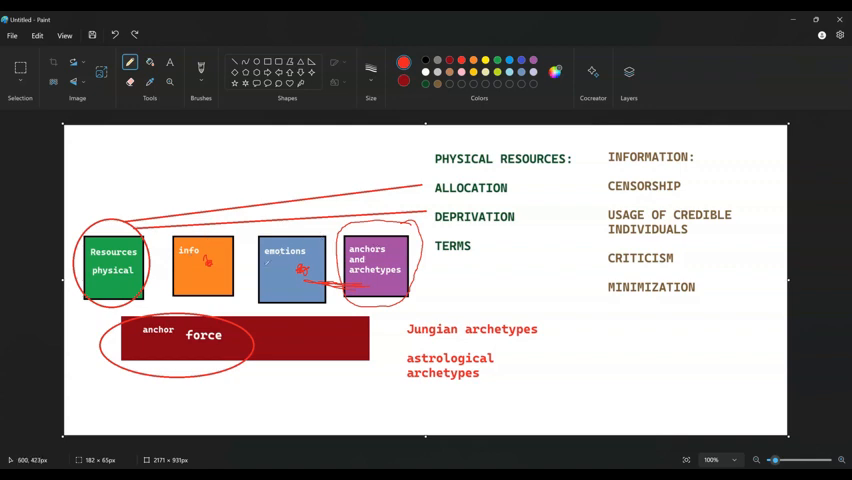
mouse_move(808, 284)
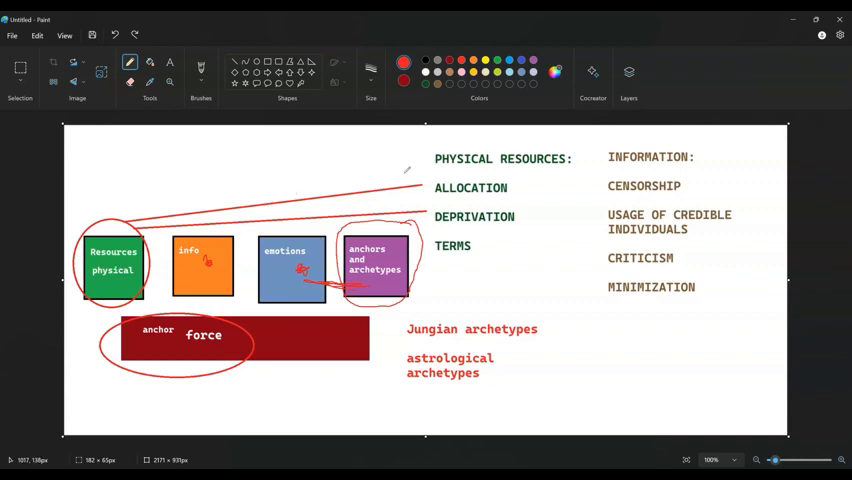
mouse_move(728, 288)
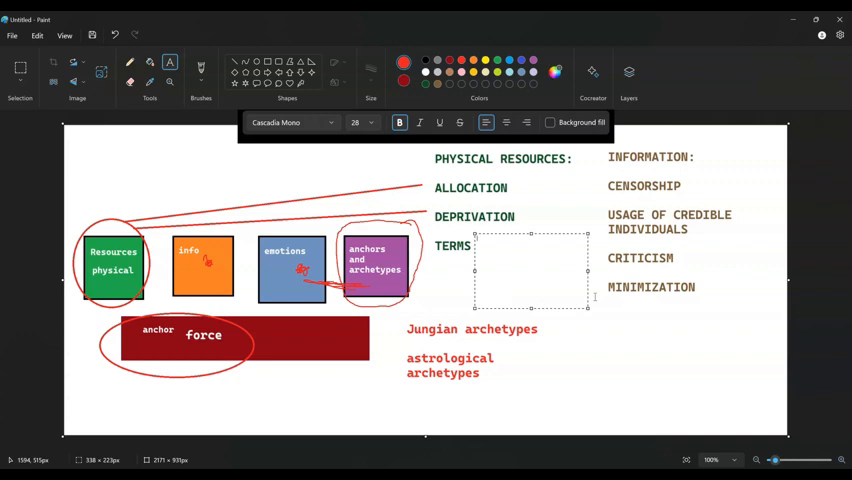
Write 'allocation and deprivation on a given set of conditions' in red beside TERMS
type("allocation and d")
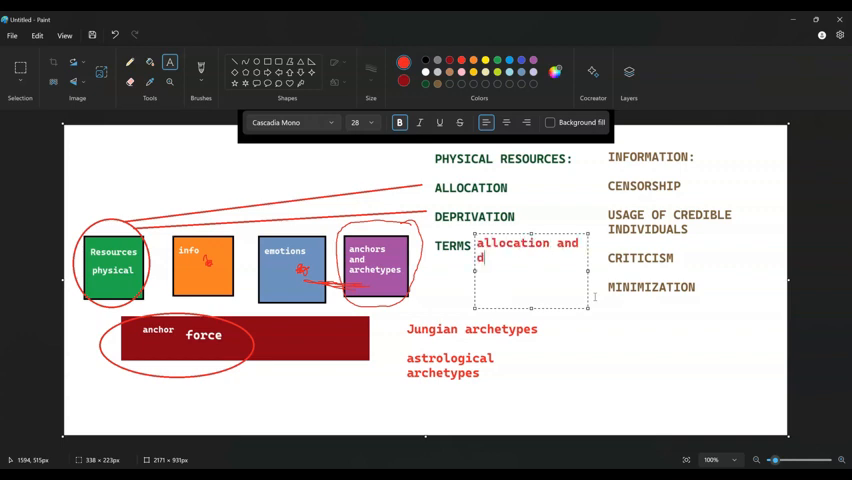
type("eprivaytion o")
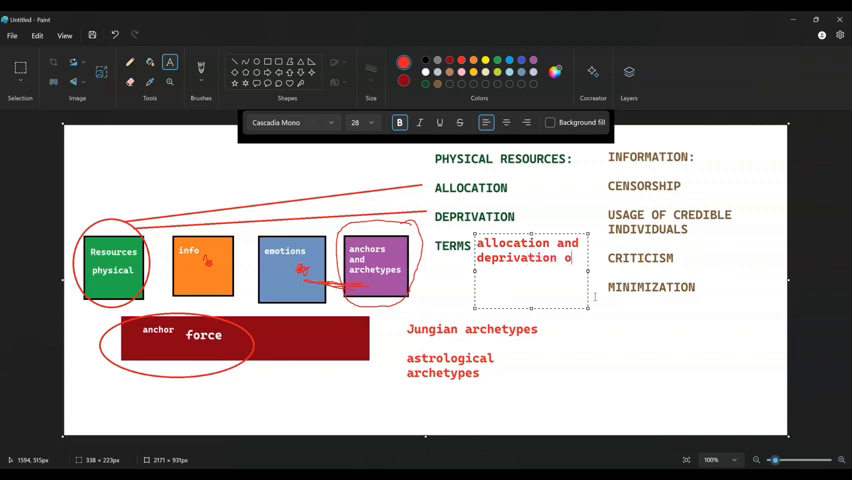
type("n a given set of")
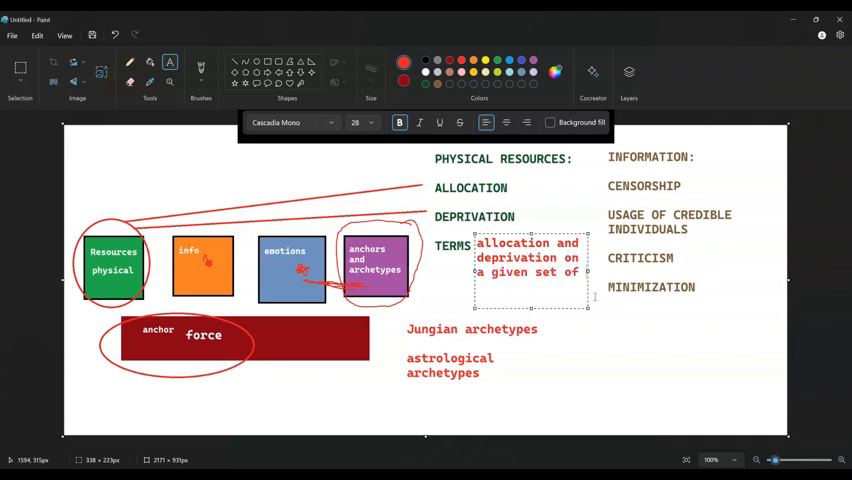
type("terms")
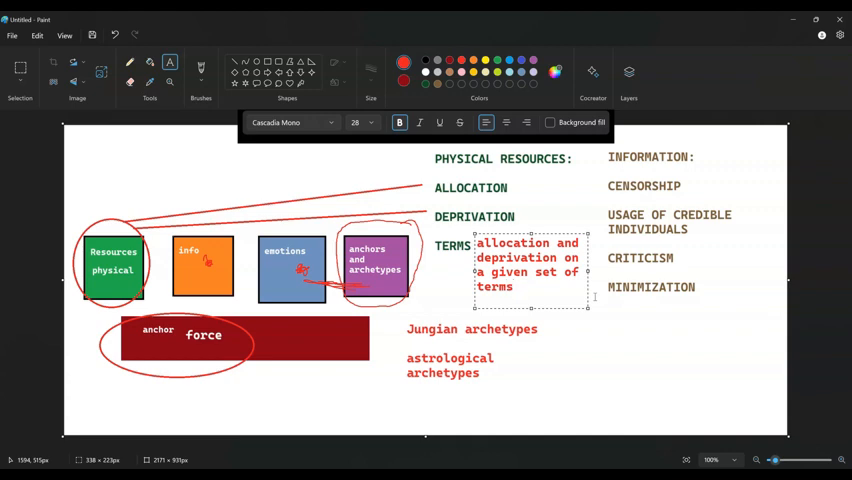
type("co")
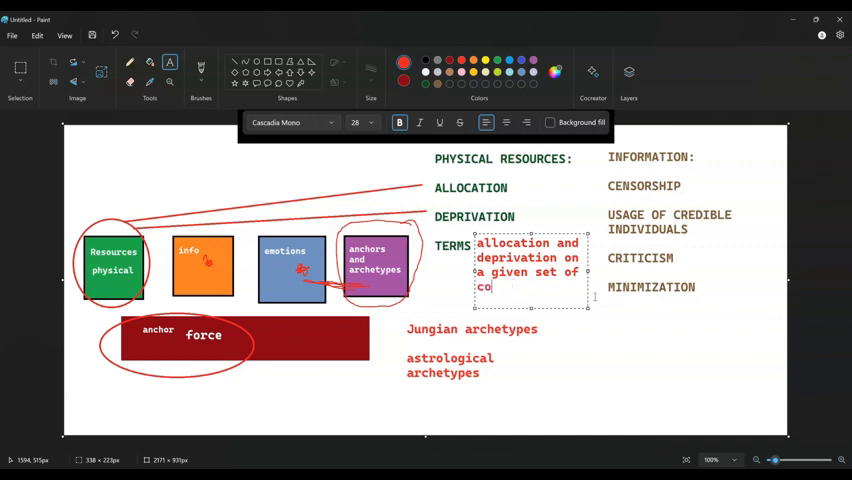
type("nditions")
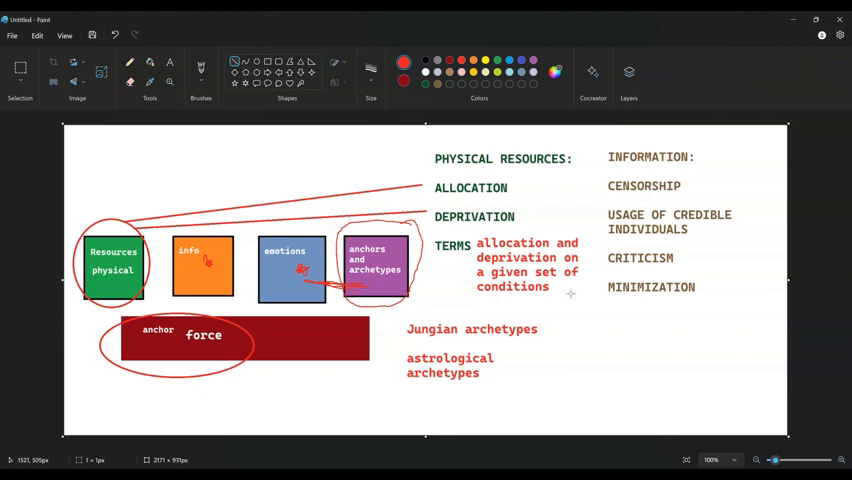
Draw a red line down from the conditions note to a new 'a, b, c, …' text list
left_click_drag(570, 296, 622, 362)
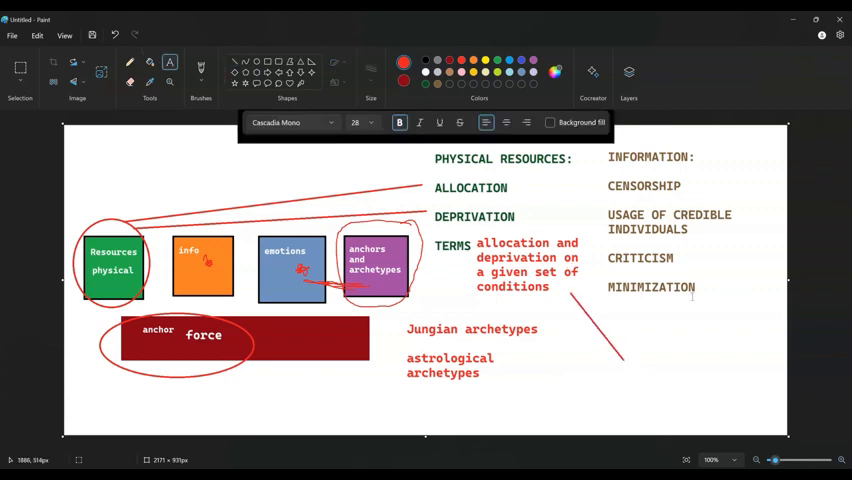
left_click_drag(640, 330, 750, 400)
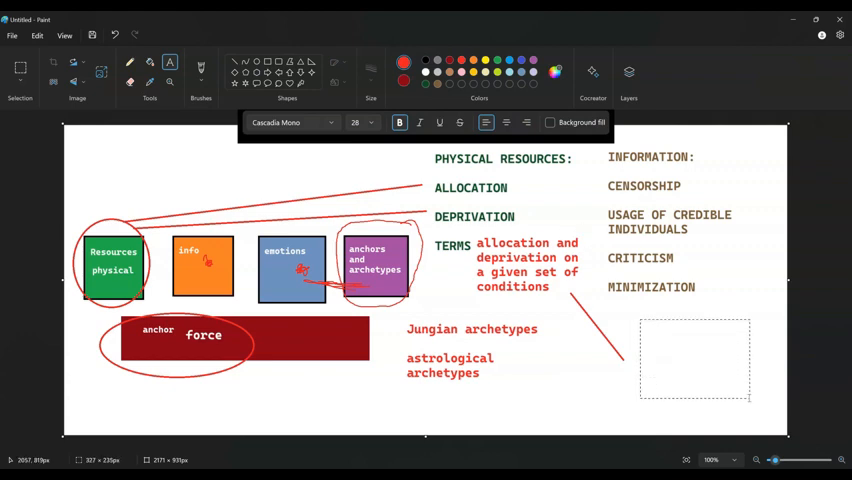
type("a")
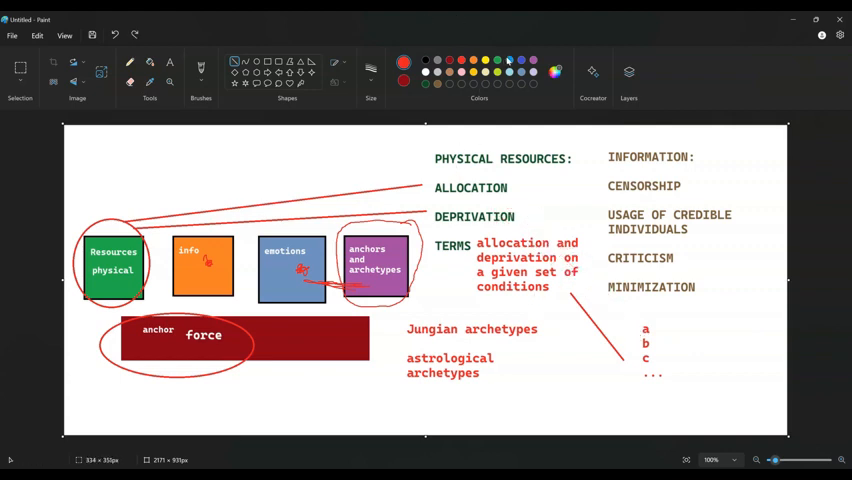
left_click_drag(524, 216, 644, 330)
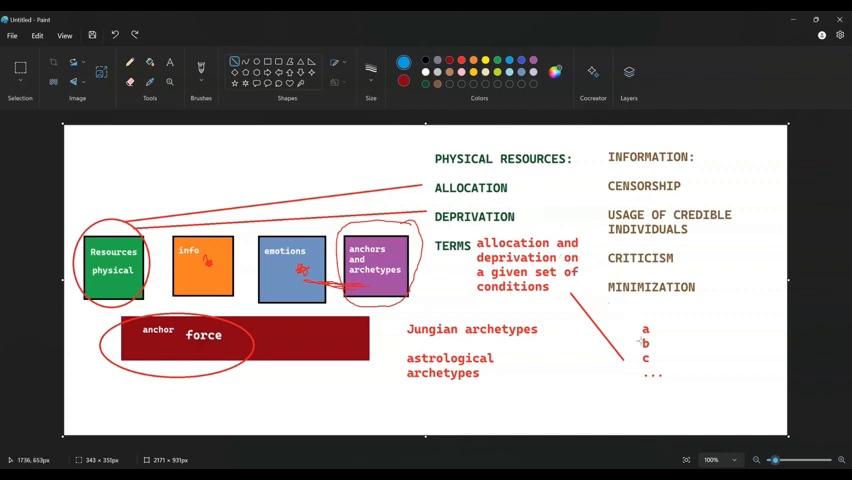
mouse_move(592, 292)
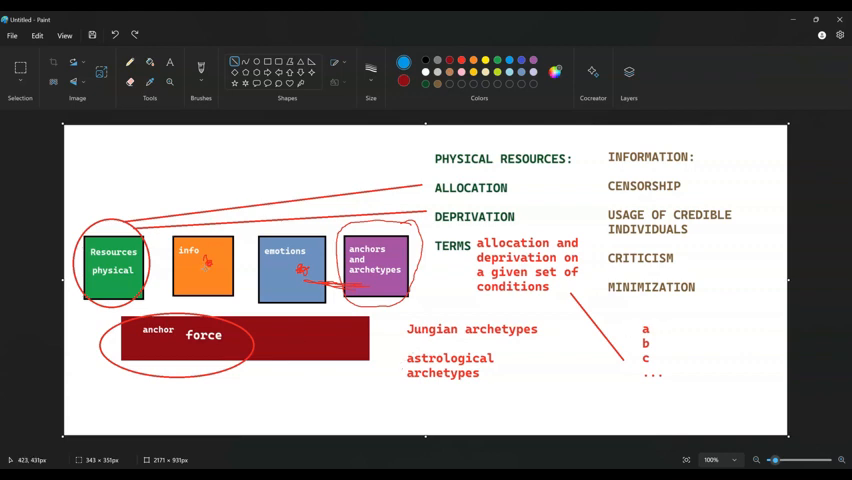
mouse_move(434, 352)
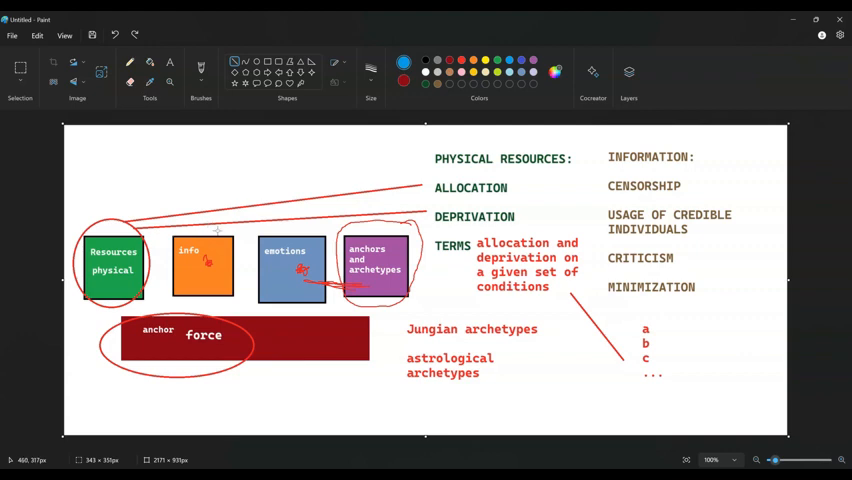
mouse_move(696, 180)
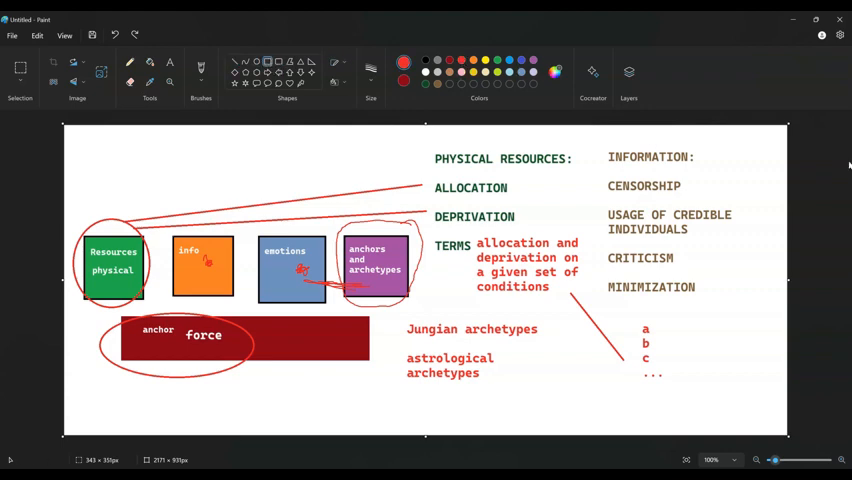
Draw a red rectangle around the INFORMATION list
left_click_drag(596, 140, 758, 310)
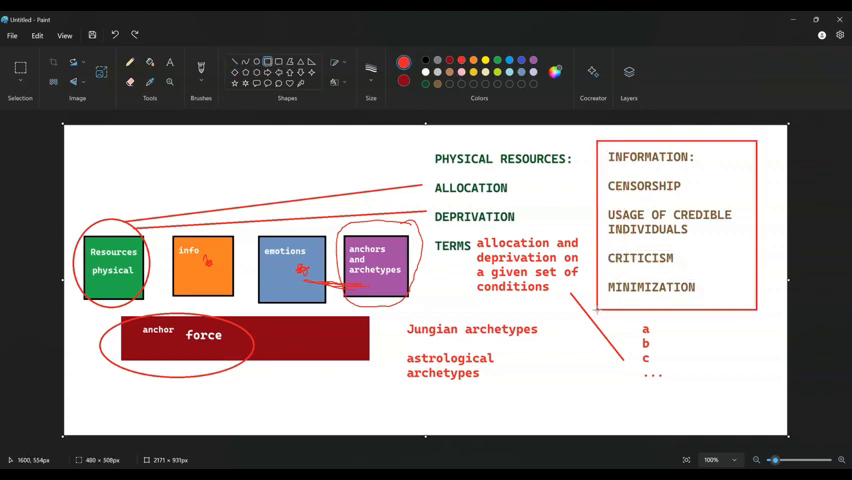